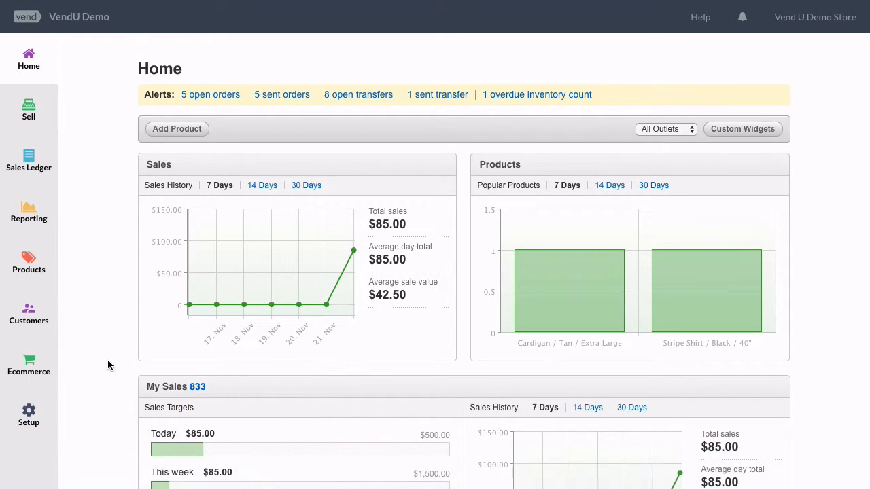
# Go to Setup and the Account page showing billing details and the Multi-Outlet plan
pyautogui.click(28, 414)
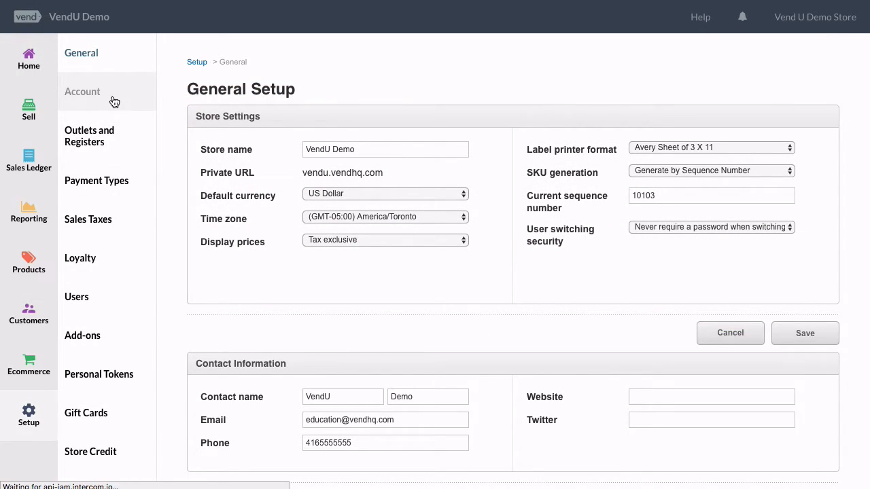
pyautogui.click(83, 92)
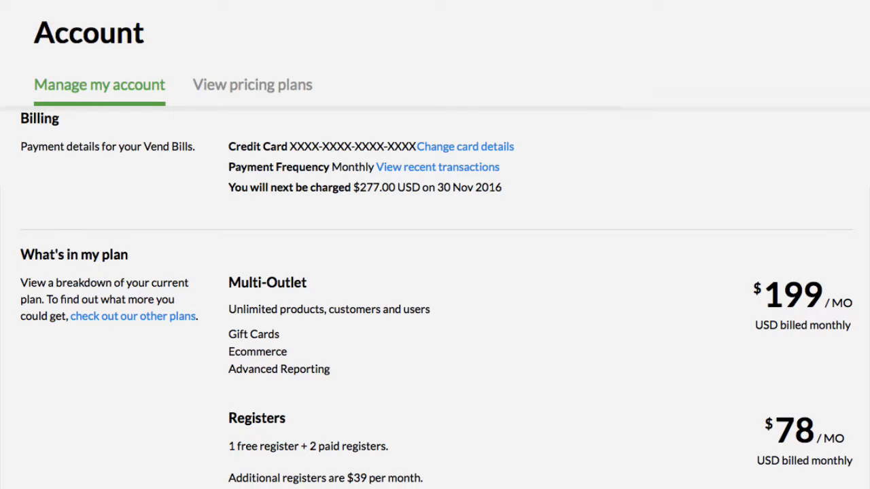
# Enter new card details and update them, then resubmit with the ZIP code left empty
pyautogui.click(465, 146)
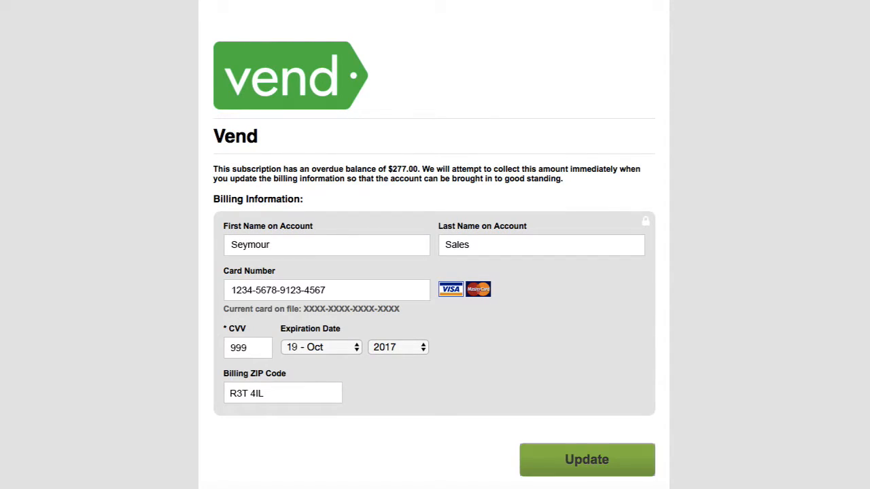
pyautogui.click(586, 460)
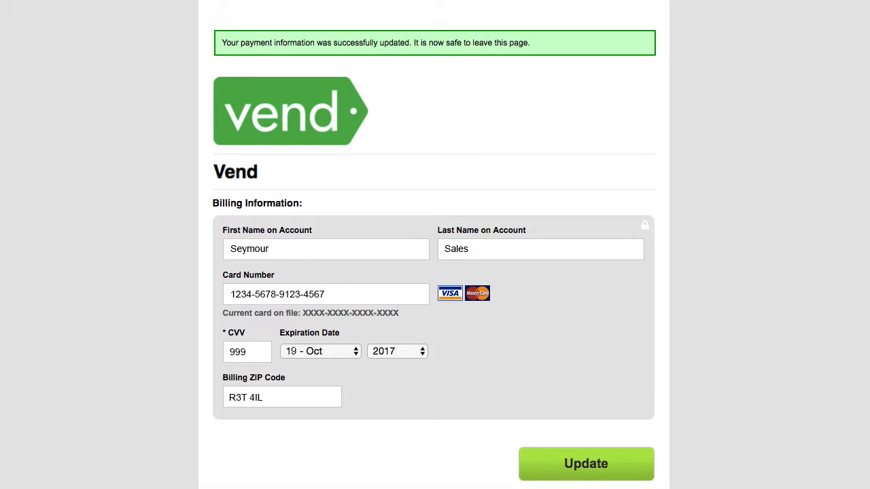
pyautogui.click(585, 464)
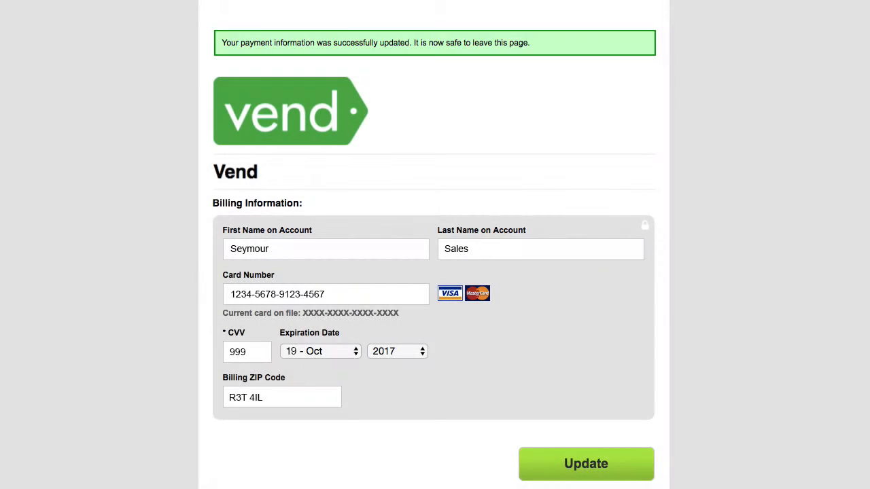
pyautogui.click(585, 464)
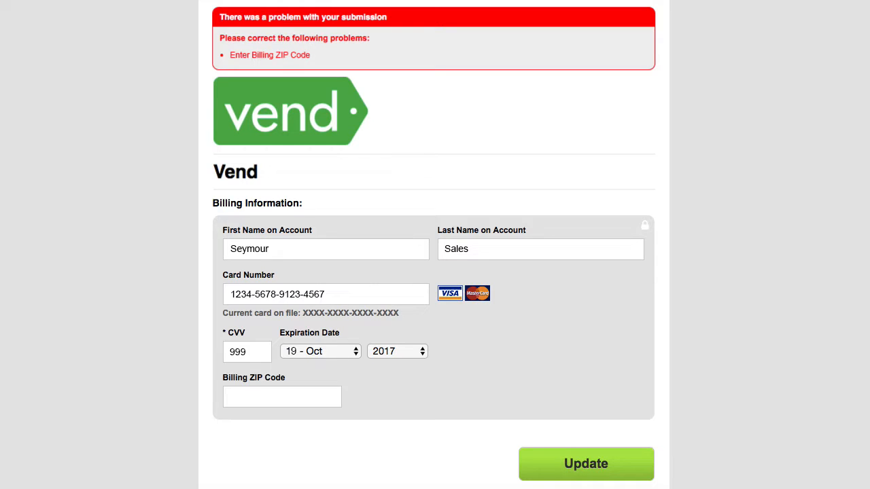
# Focus the empty Billing ZIP Code field flagged by the validation error
pyautogui.click(282, 396)
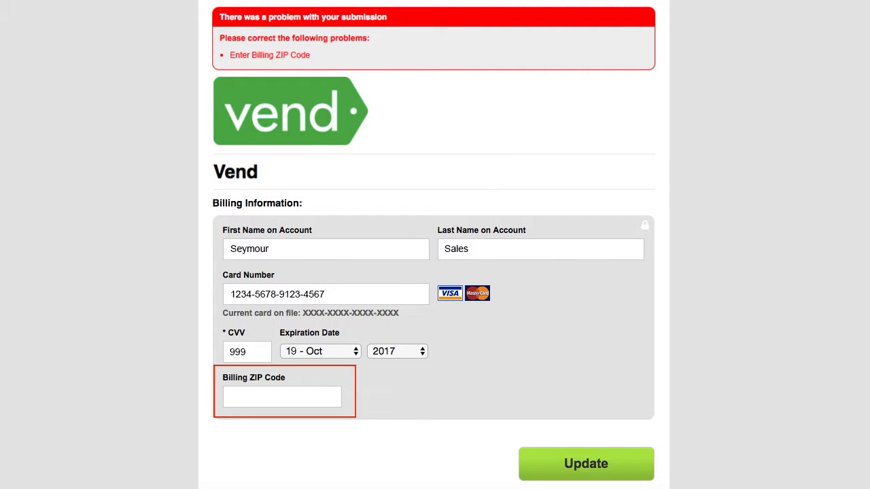